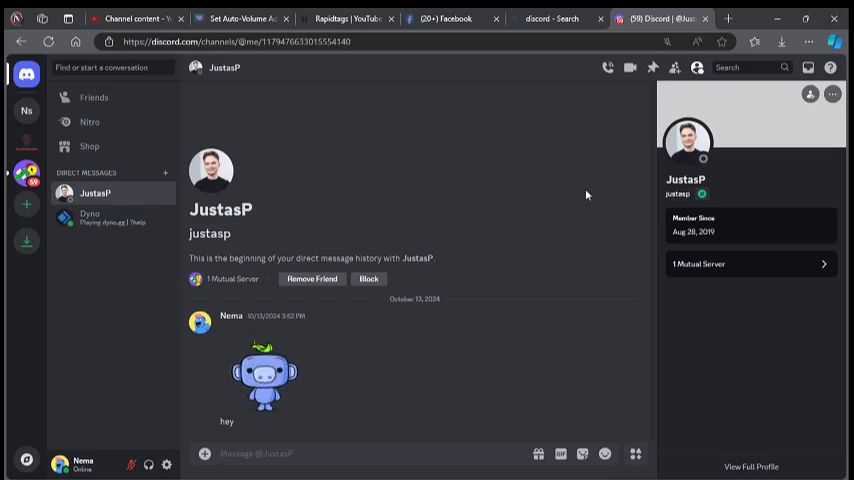
pyautogui.moveTo(373, 84)
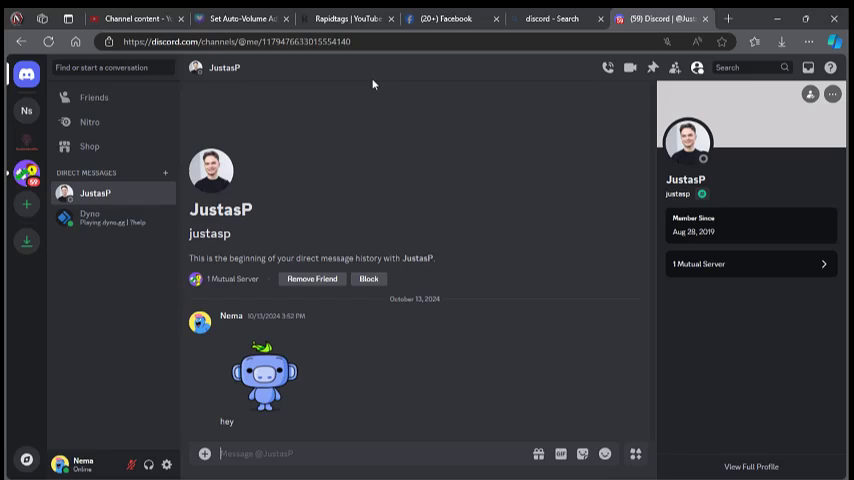
pyautogui.moveTo(26, 110)
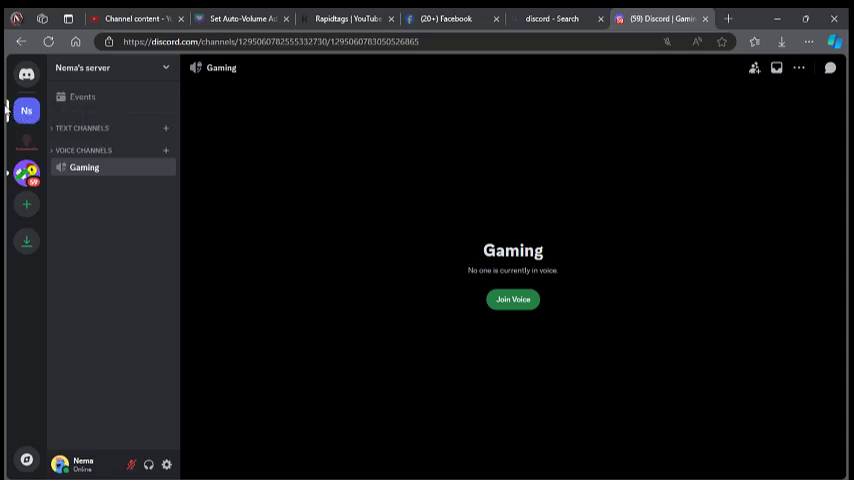
pyautogui.moveTo(78, 124)
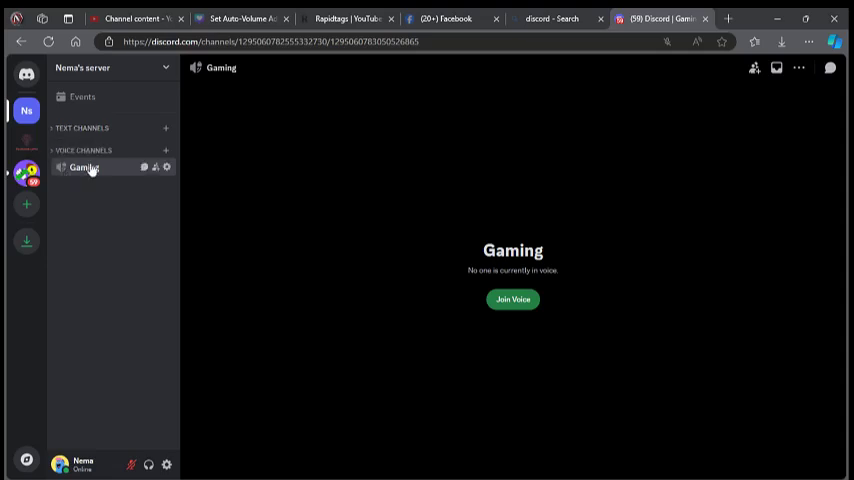
pyautogui.moveTo(55, 140)
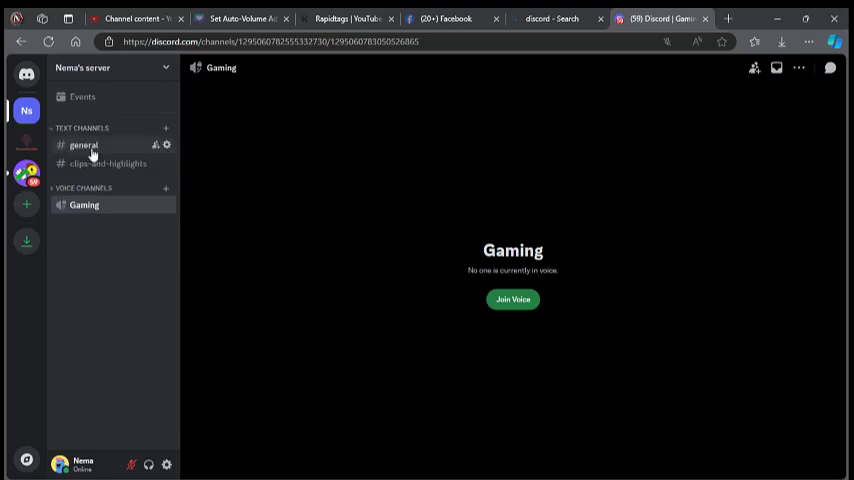
pyautogui.moveTo(95, 163)
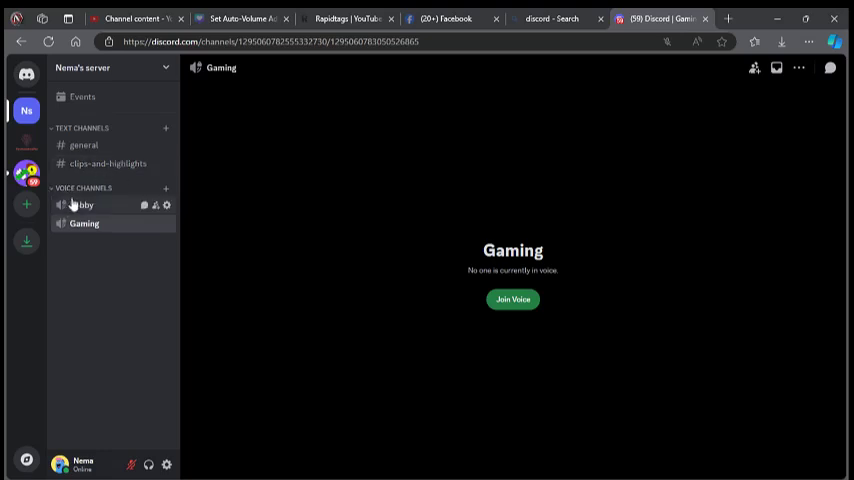
# Step: Join the Gaming voice channel and show all participants in the call
pyautogui.click(512, 299)
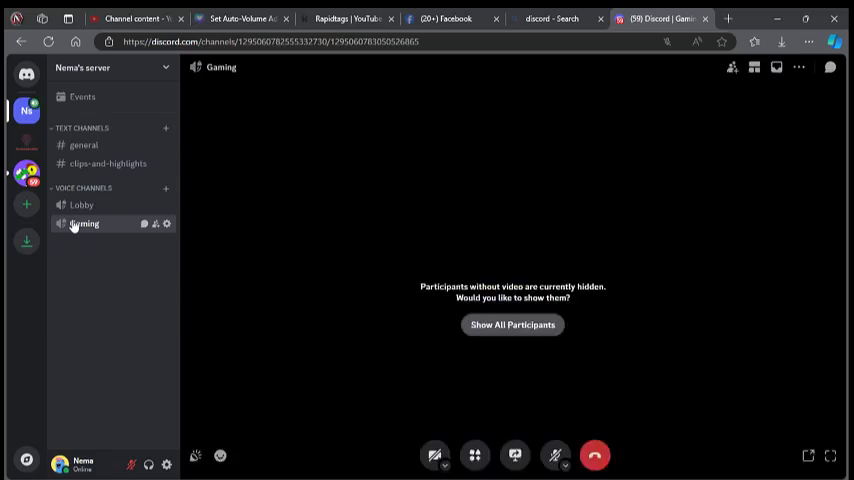
pyautogui.click(84, 223)
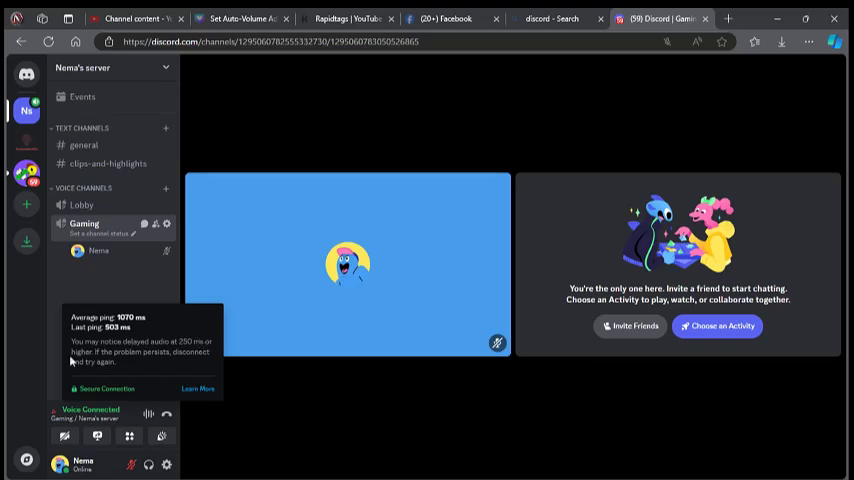
pyautogui.moveTo(143, 366)
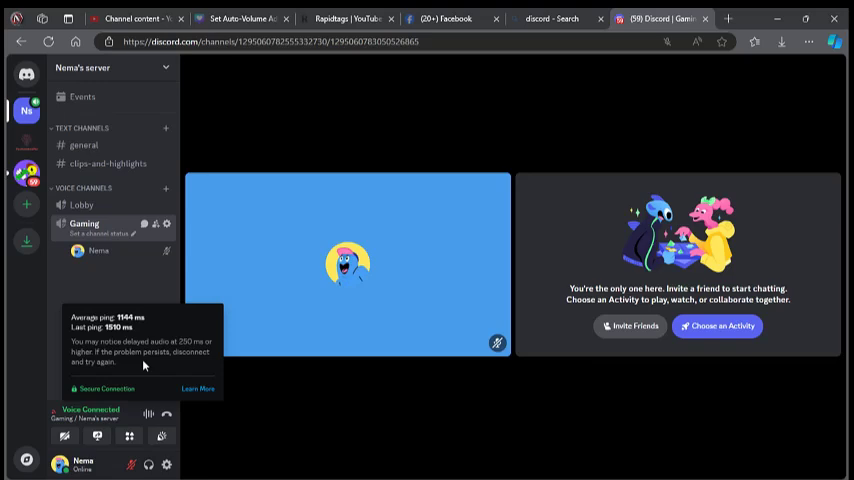
pyautogui.moveTo(165, 393)
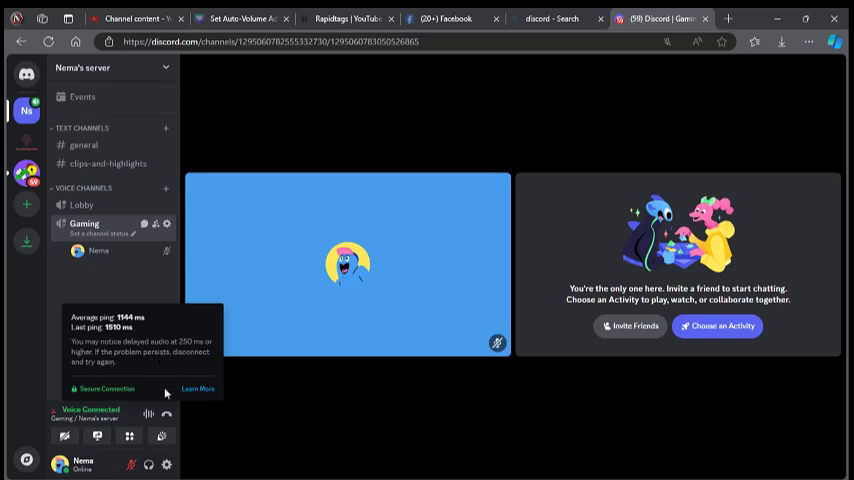
pyautogui.moveTo(135, 397)
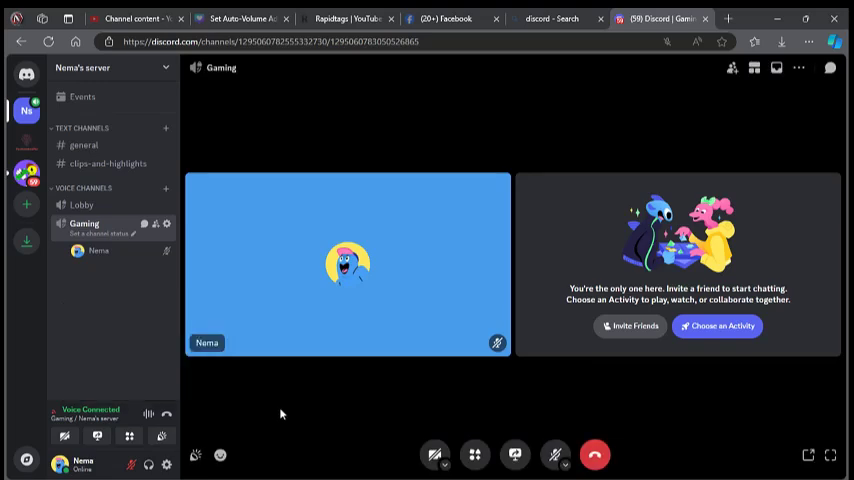
pyautogui.moveTo(228, 344)
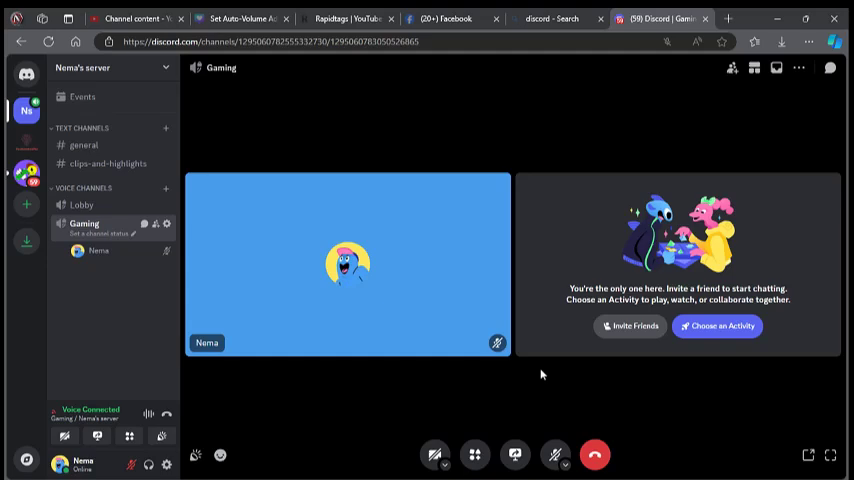
pyautogui.moveTo(497, 343)
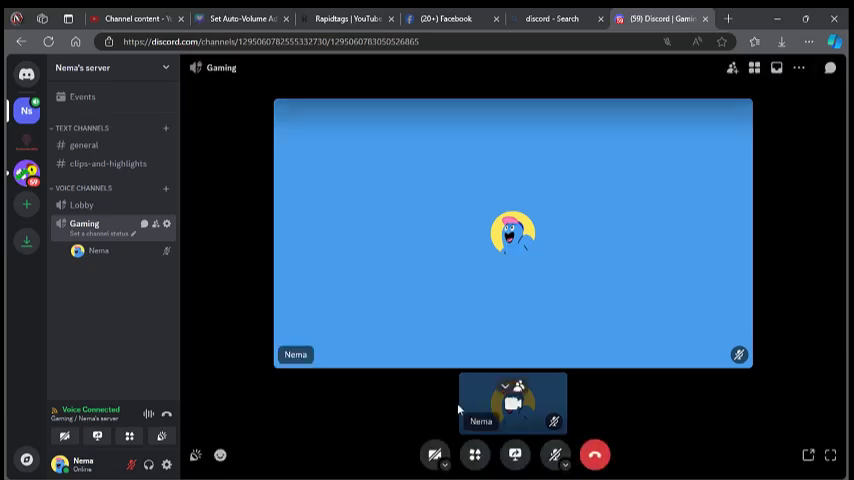
pyautogui.click(555, 455)
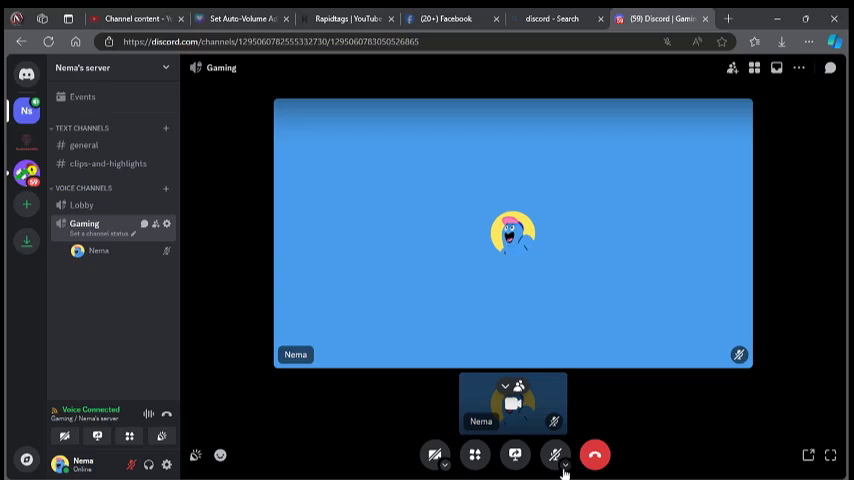
# Step: Open the microphone's audio options menu and choose Push to Talk input mode
pyautogui.click(565, 470)
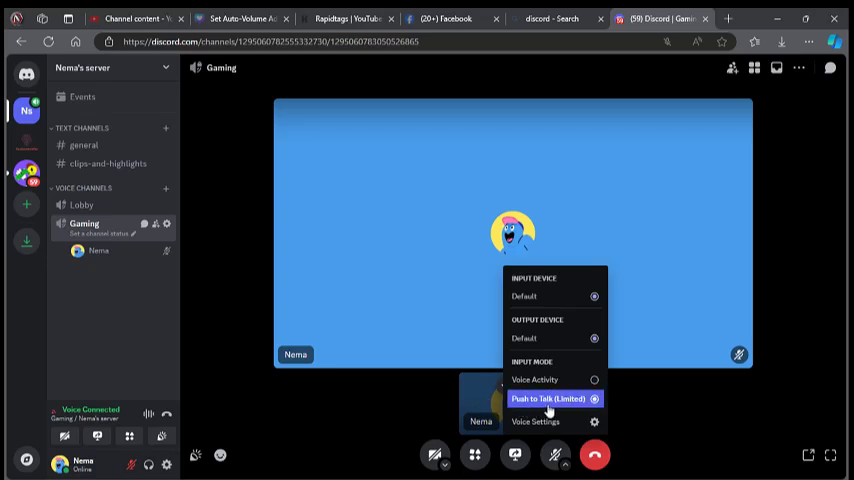
pyautogui.moveTo(445, 403)
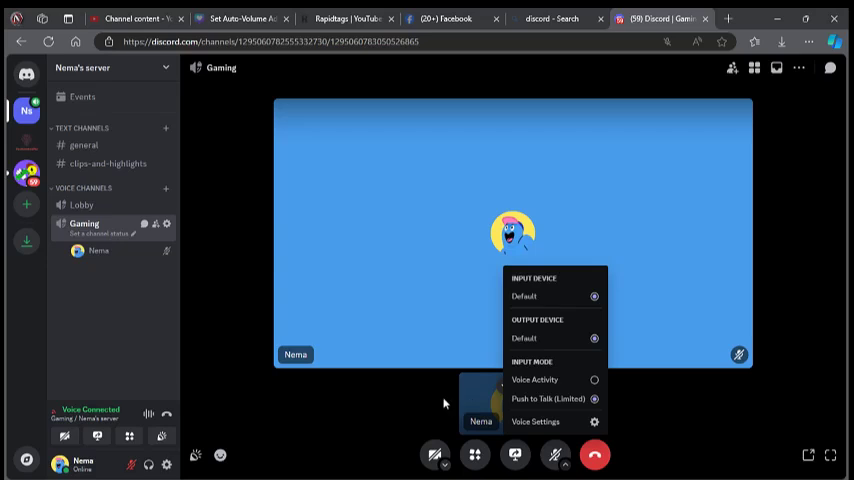
pyautogui.moveTo(445, 403)
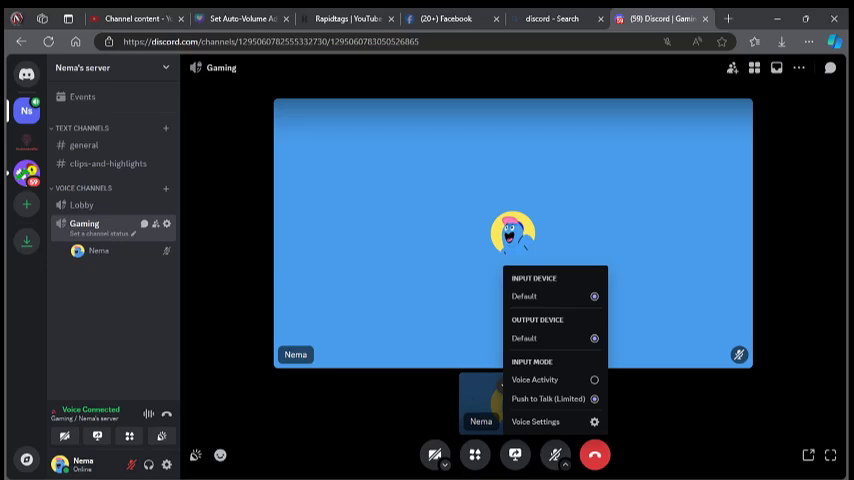